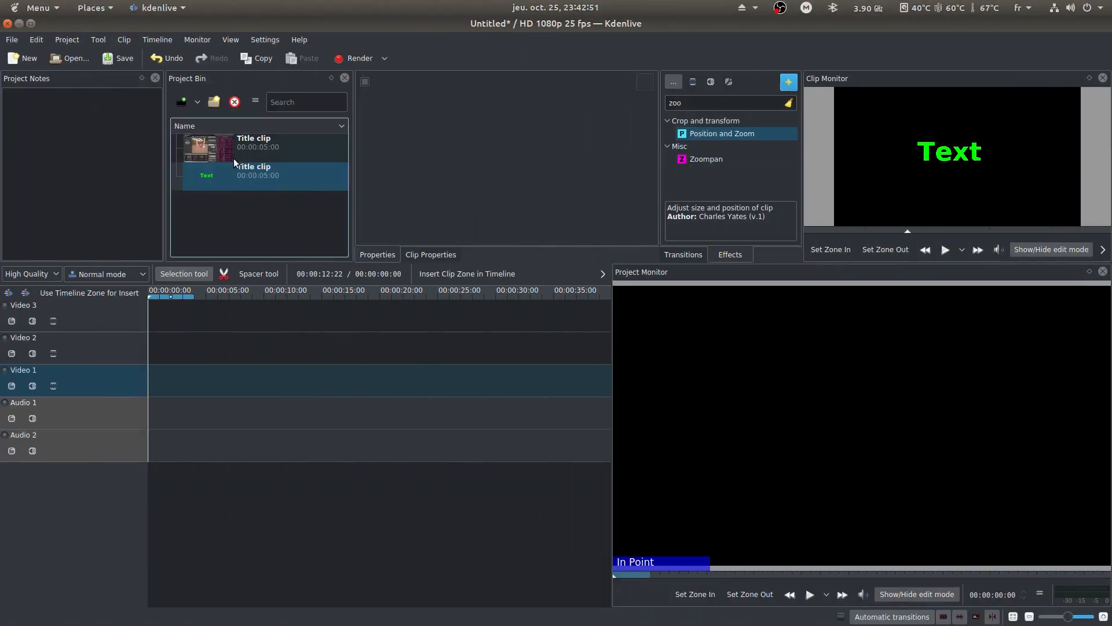
Place the title clips and footage on the timeline, with the green Text title on the upper track
drag(234, 147, 195, 384)
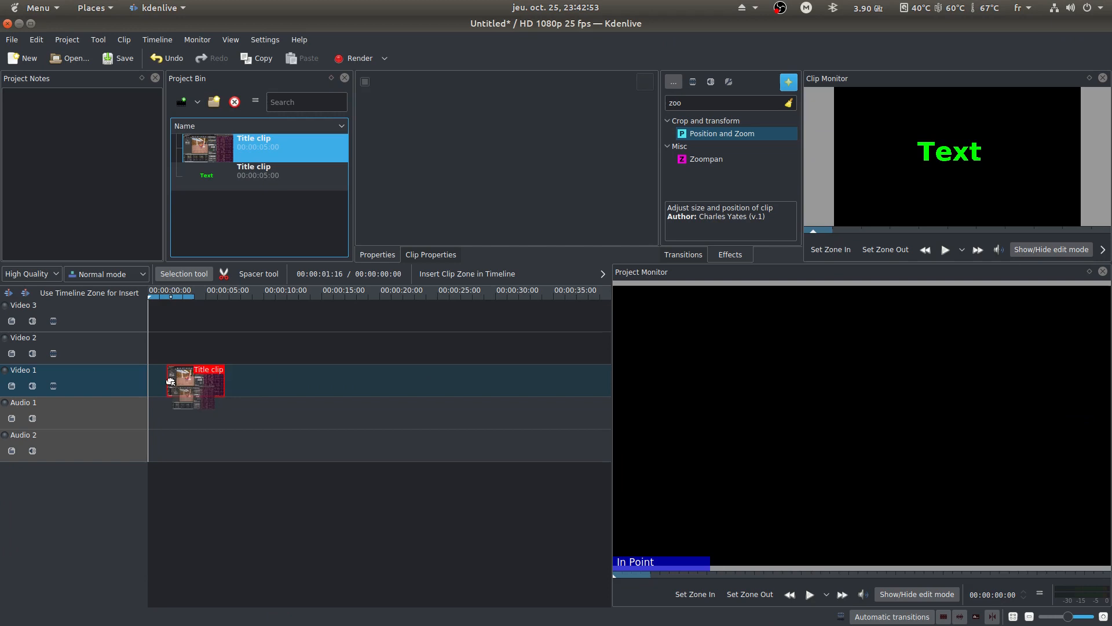
drag(220, 388, 488, 388)
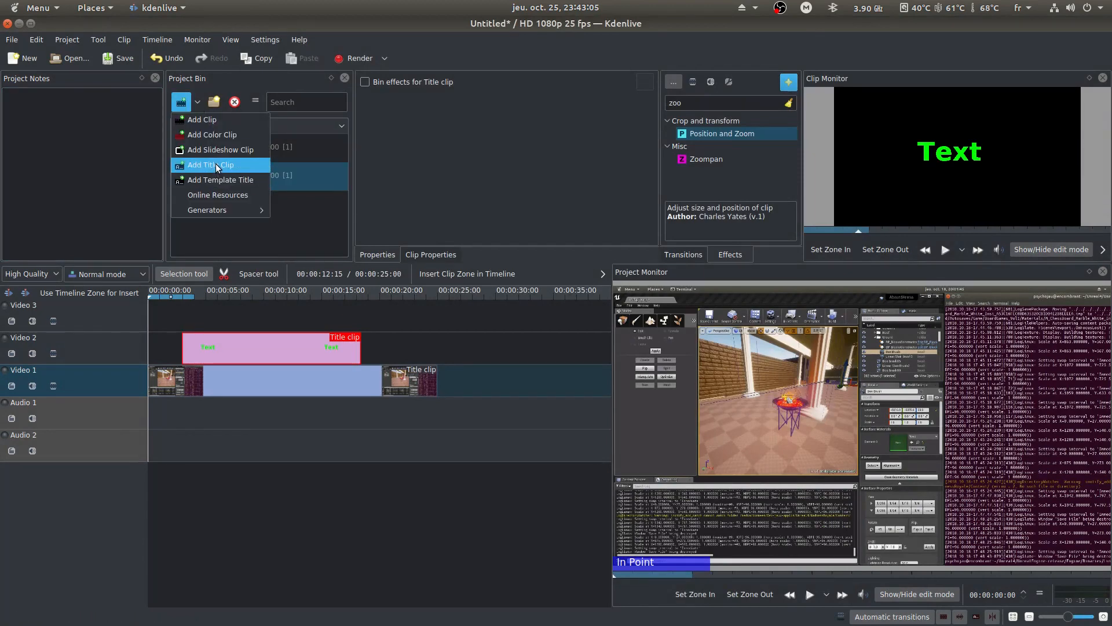
Toggle the Shadow option on the green Text title in the Title Clip editor and close it
click(210, 165)
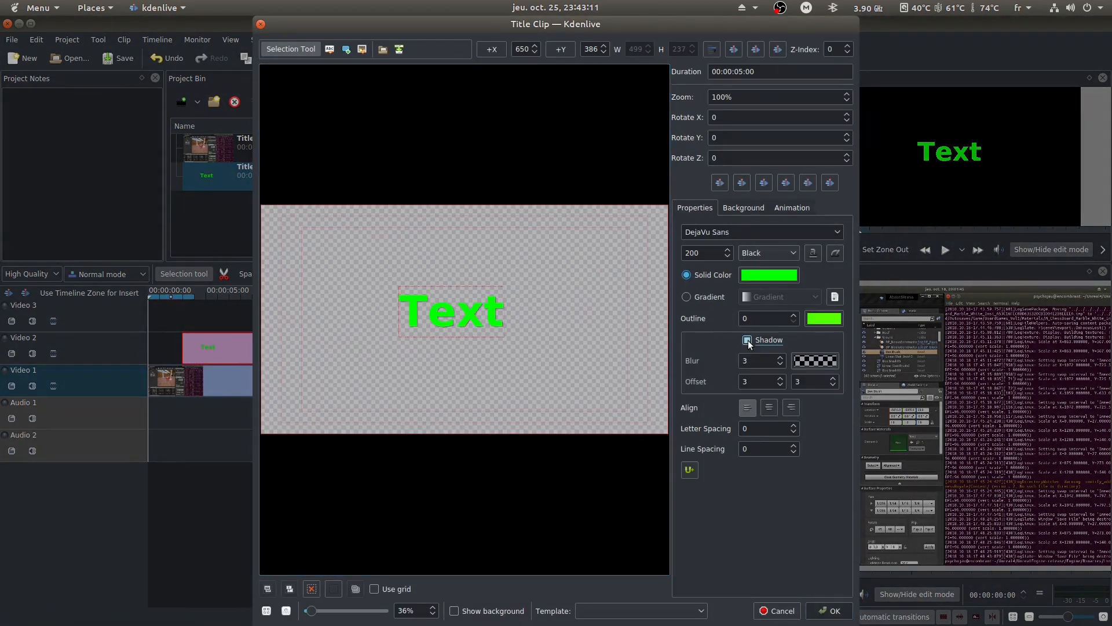
click(827, 611)
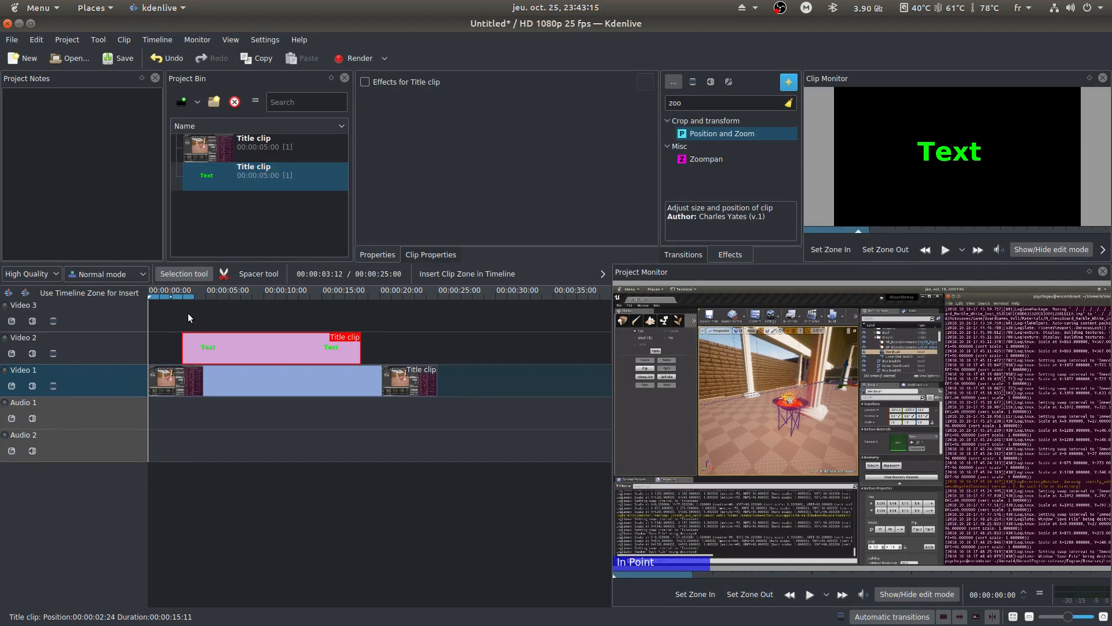
Add Position and Zoom to the green title with keyframes, setting a Size of 200 at one keyframe
right_click(248, 369)
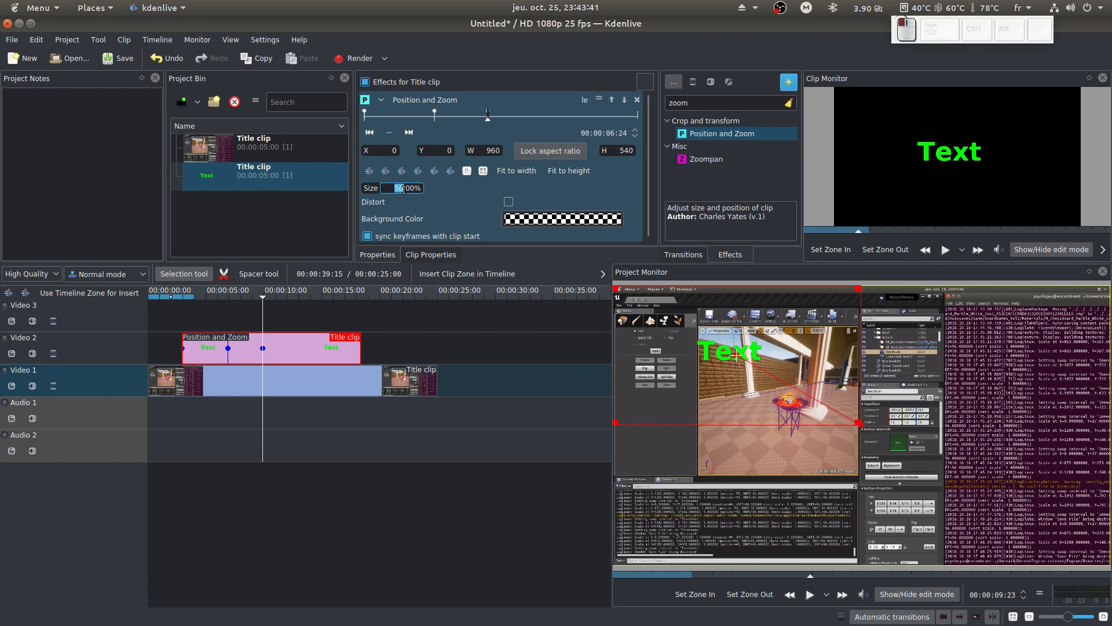
text(200)
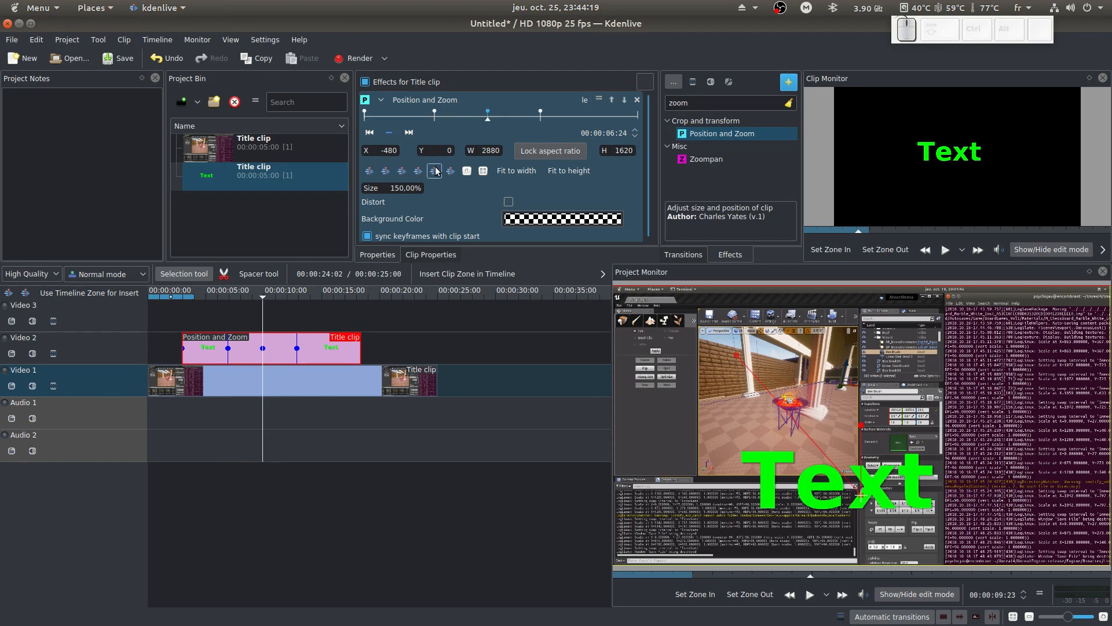
click(409, 132)
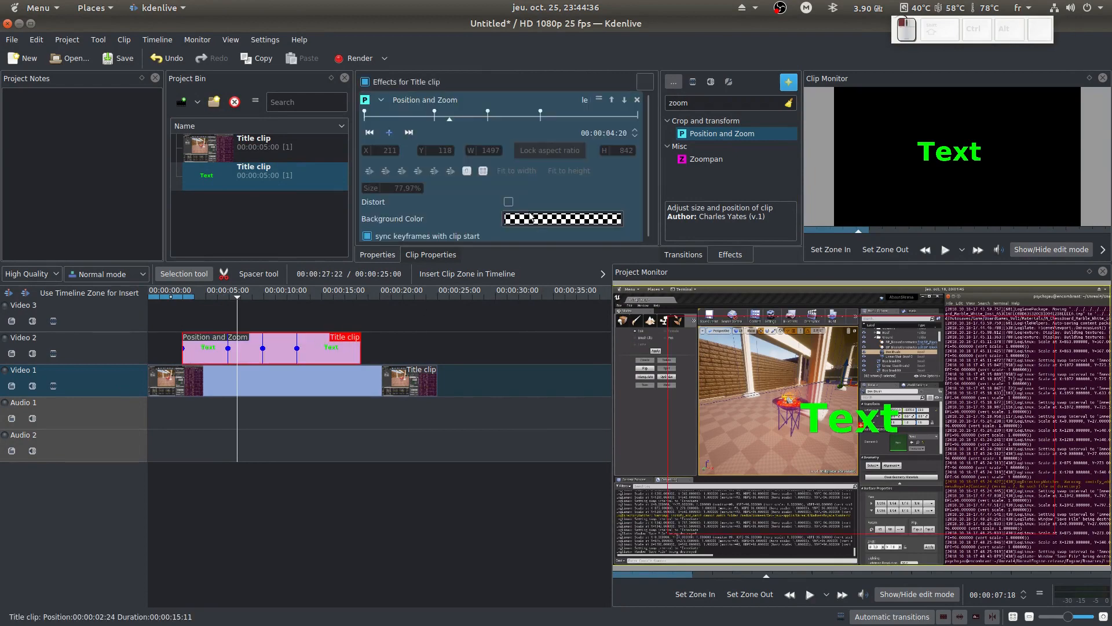
click(560, 219)
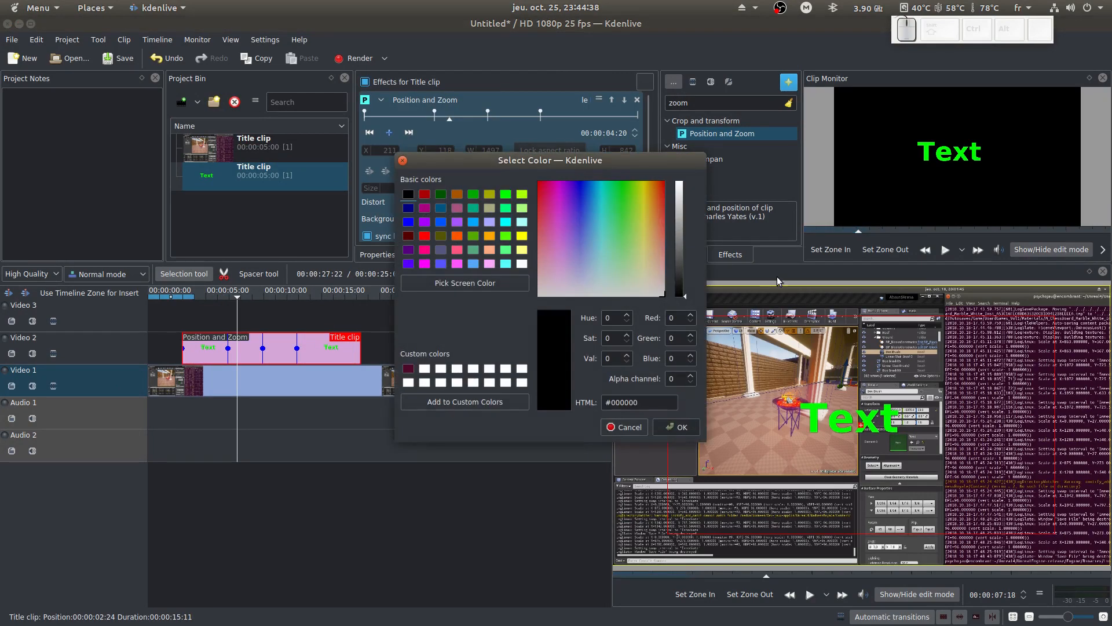
click(638, 402)
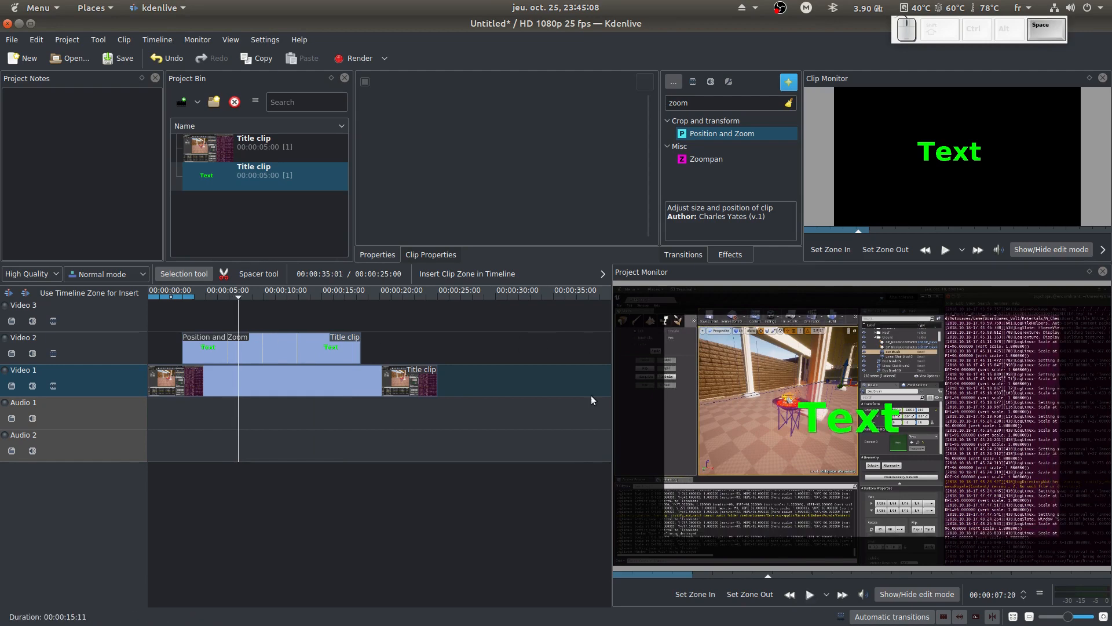
click(329, 297)
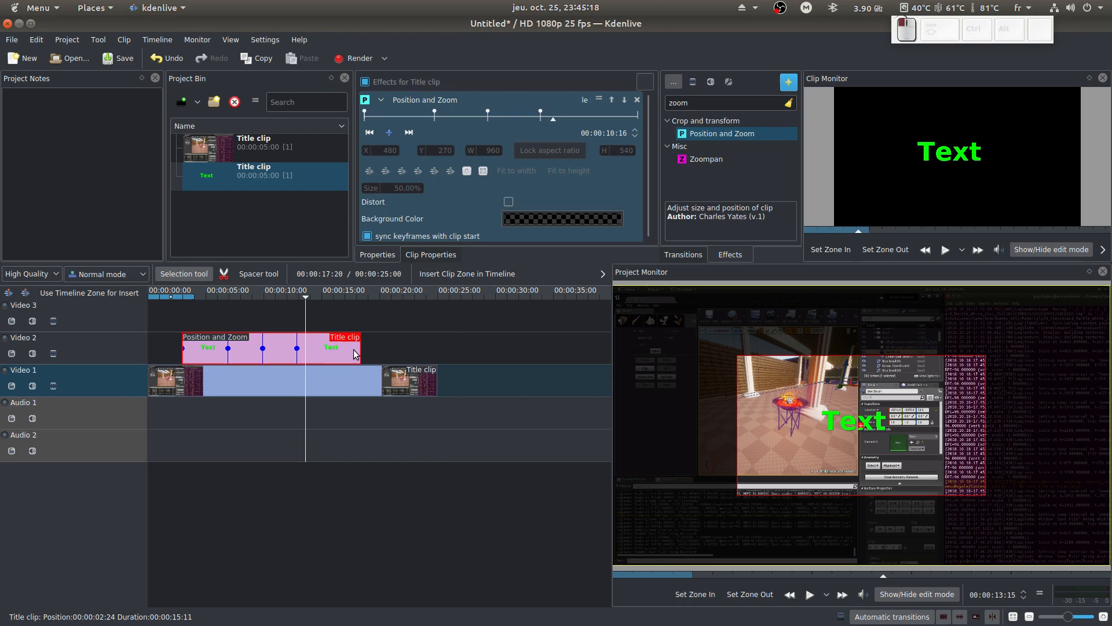
Add a Composite transition from the green title clip's context menu on Video 2
right_click(354, 354)
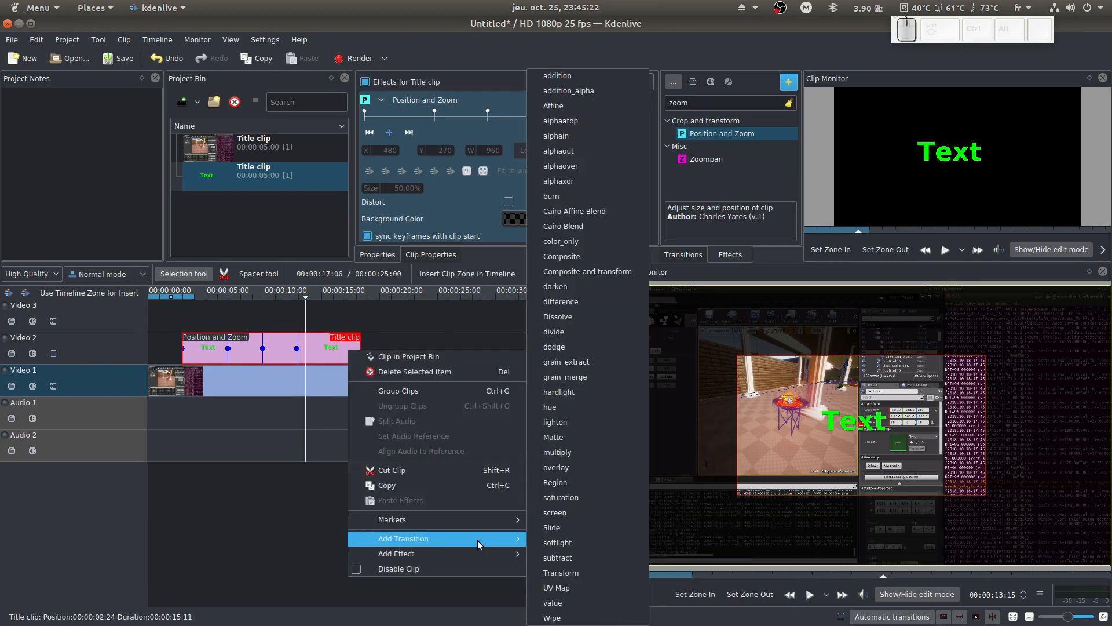
mouse_move(587, 256)
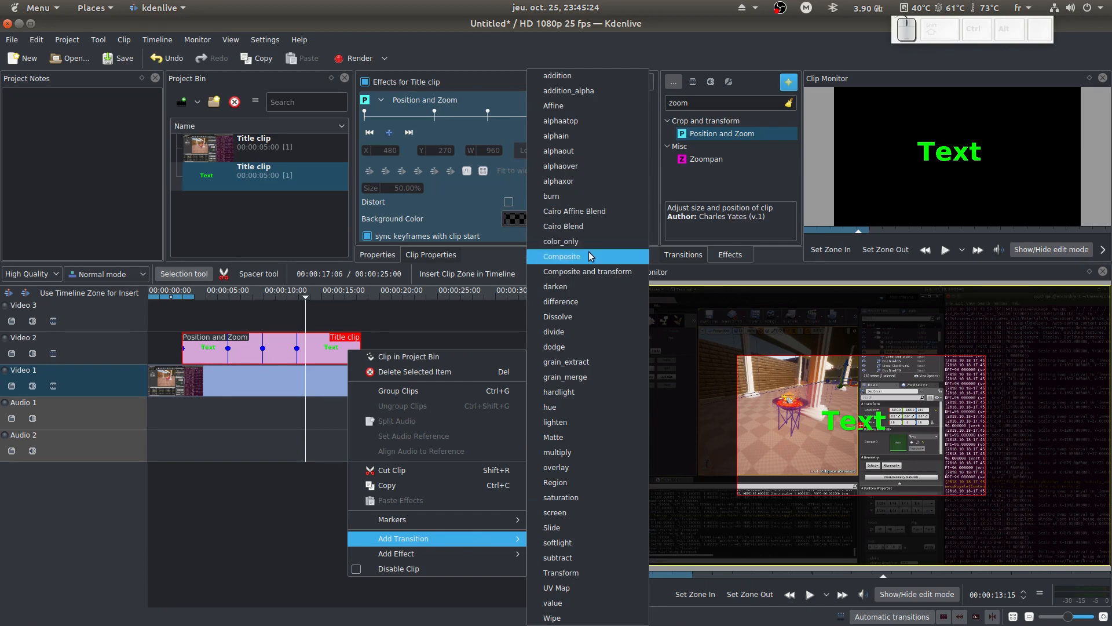
click(561, 256)
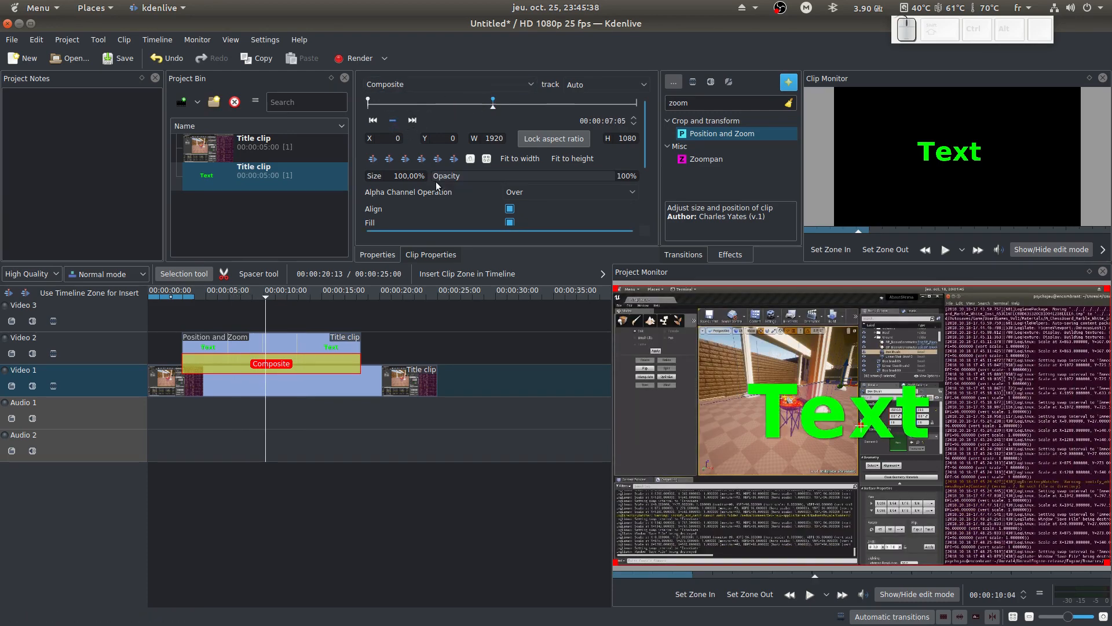
Lower the Composite transition opacity to around 20-30% and reselect it to view its settings
drag(624, 176, 468, 176)
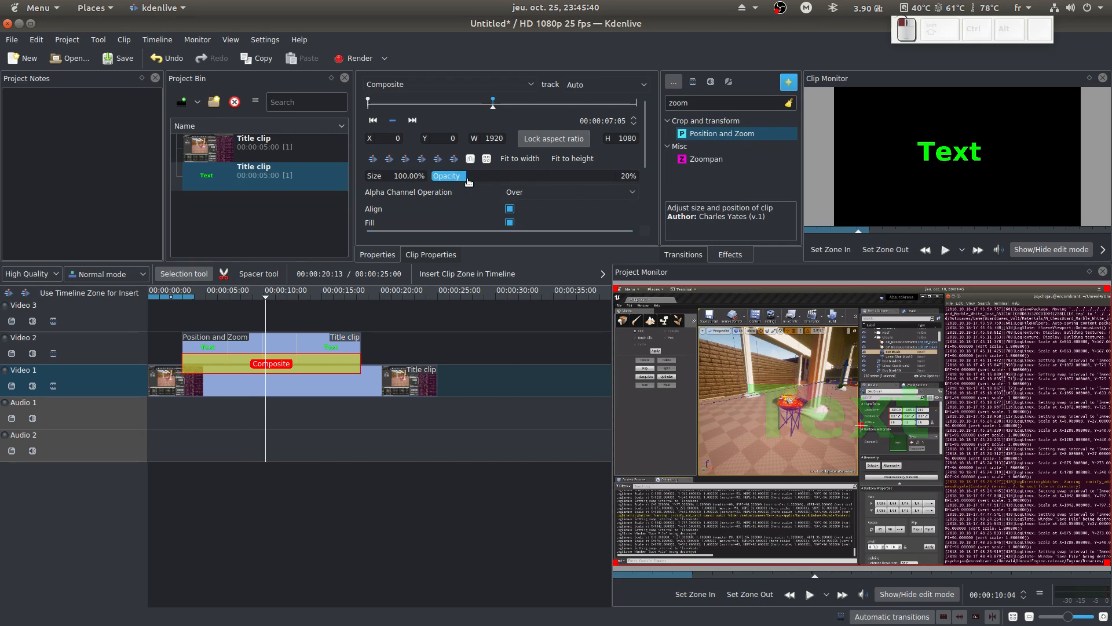
drag(467, 176, 484, 176)
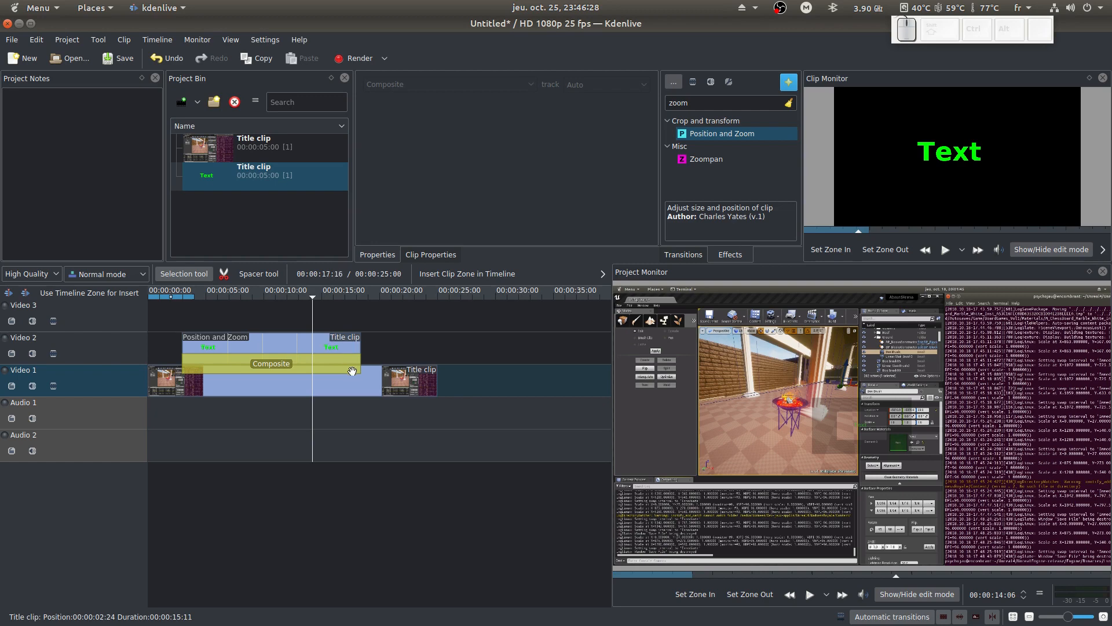
click(272, 362)
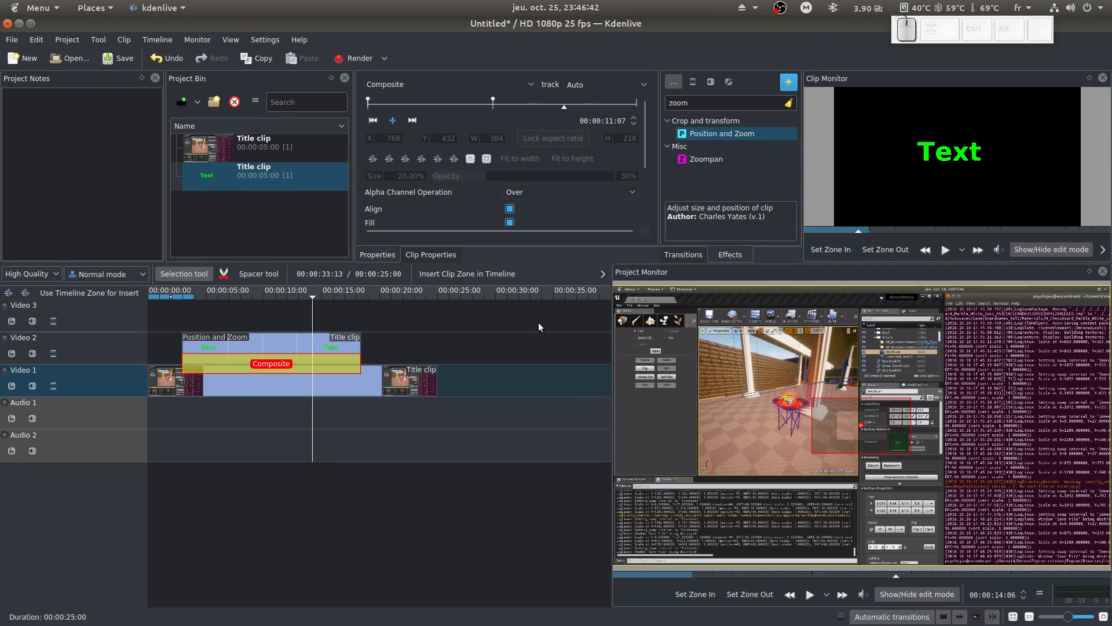
Search 'trans' in Effects, then copy the animated title clip and paste it right after the original
click(723, 102)
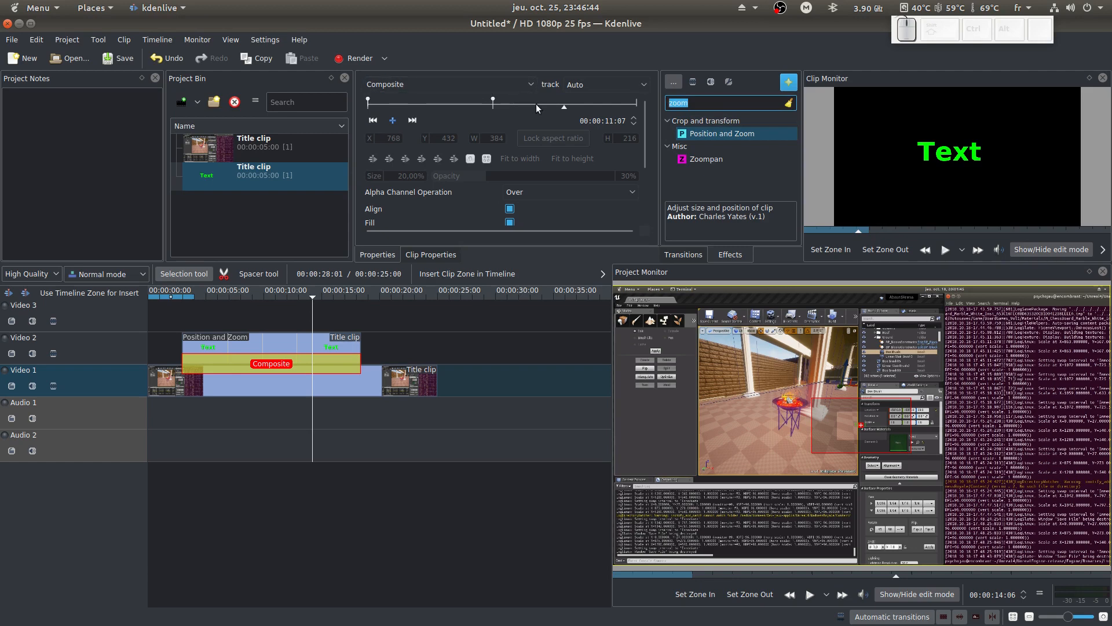
text(trans)
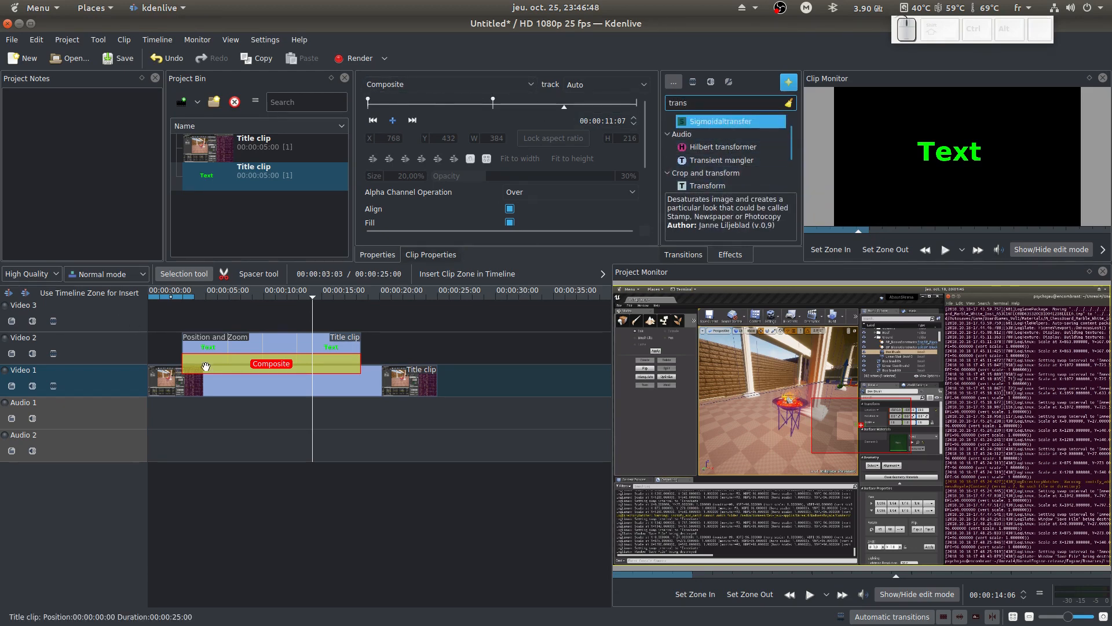
click(227, 347)
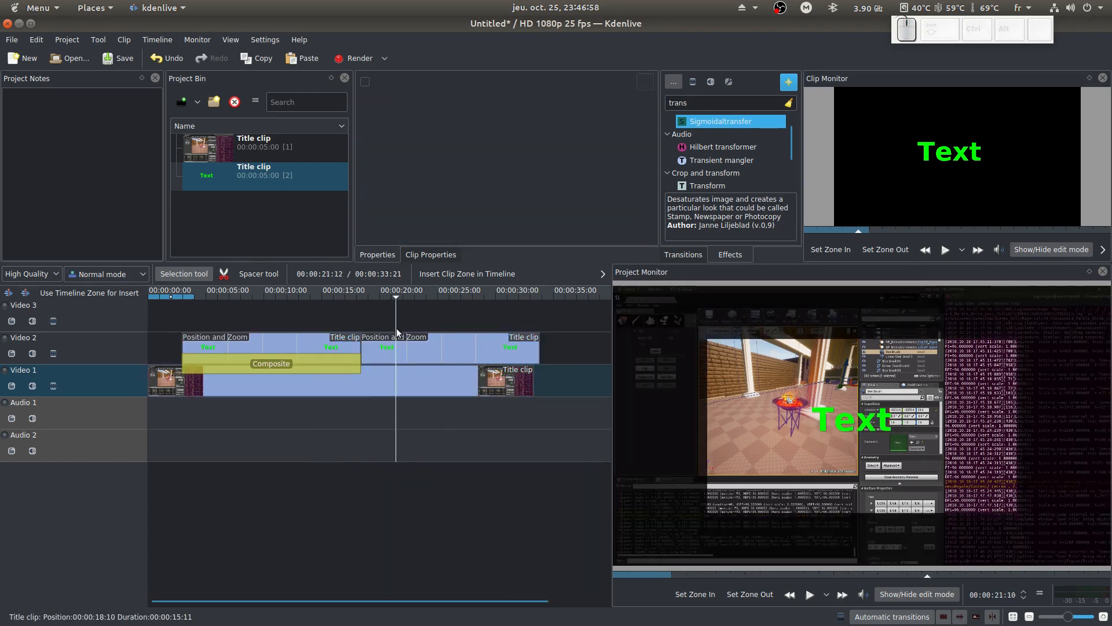
click(425, 347)
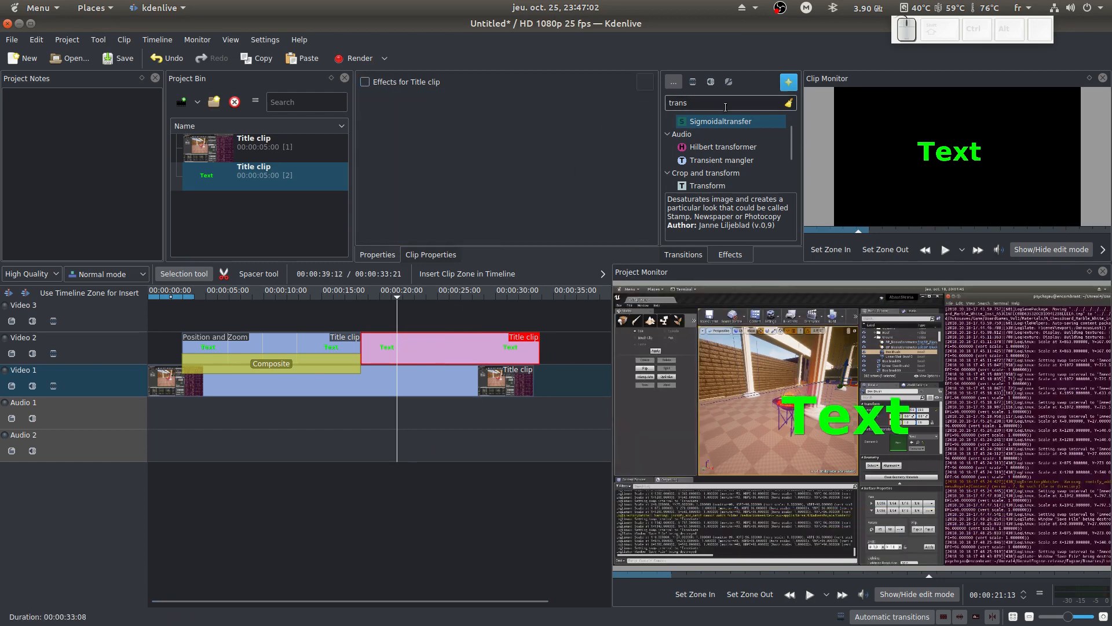
Apply a Transform effect to the copy with a keyframe at Rotation -186, Size 200% and Opacity 32%
double_click(709, 185)
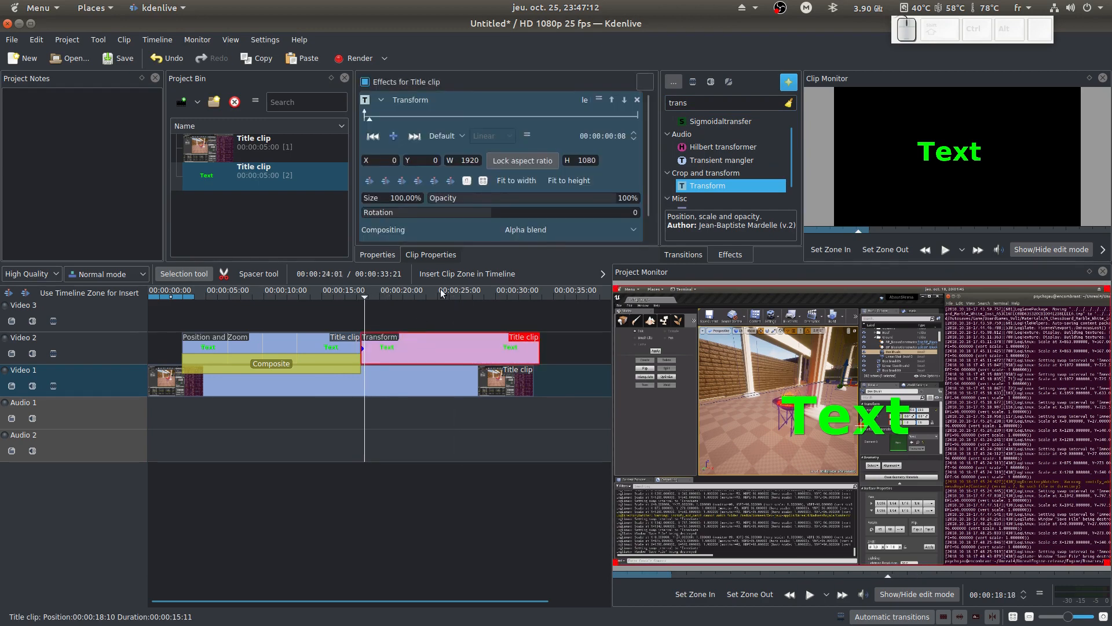
click(425, 159)
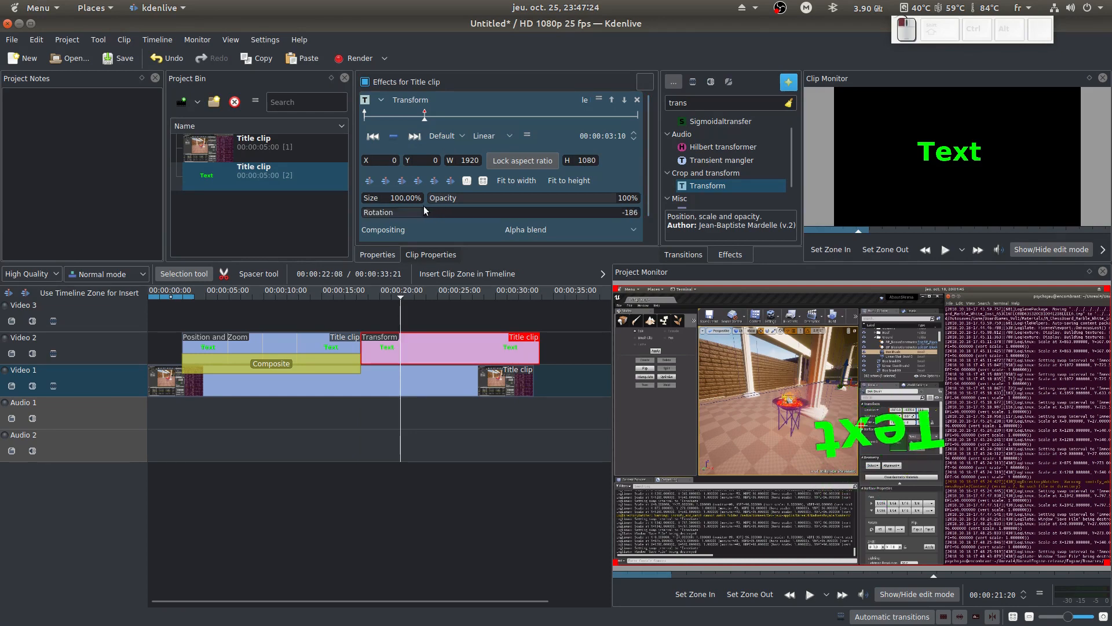
drag(624, 198, 487, 198)
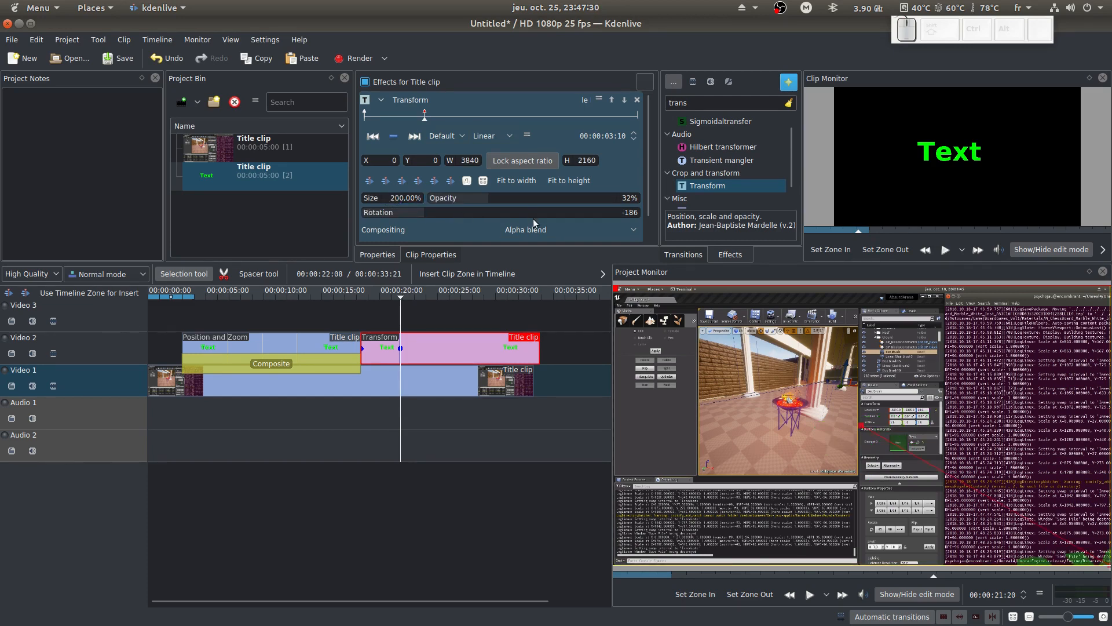
click(435, 181)
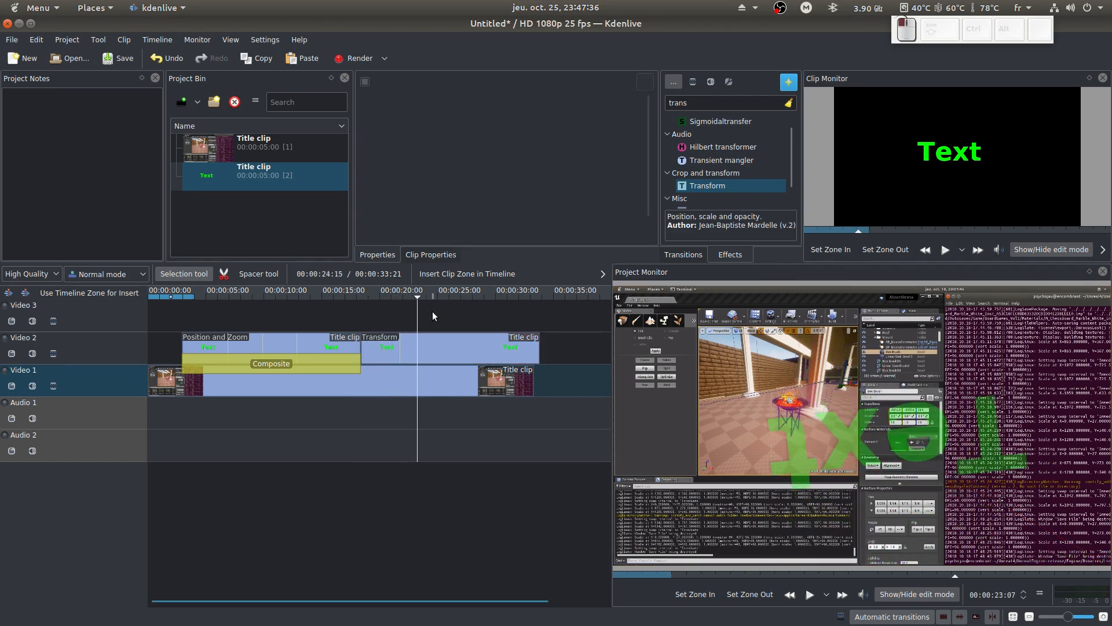
click(387, 348)
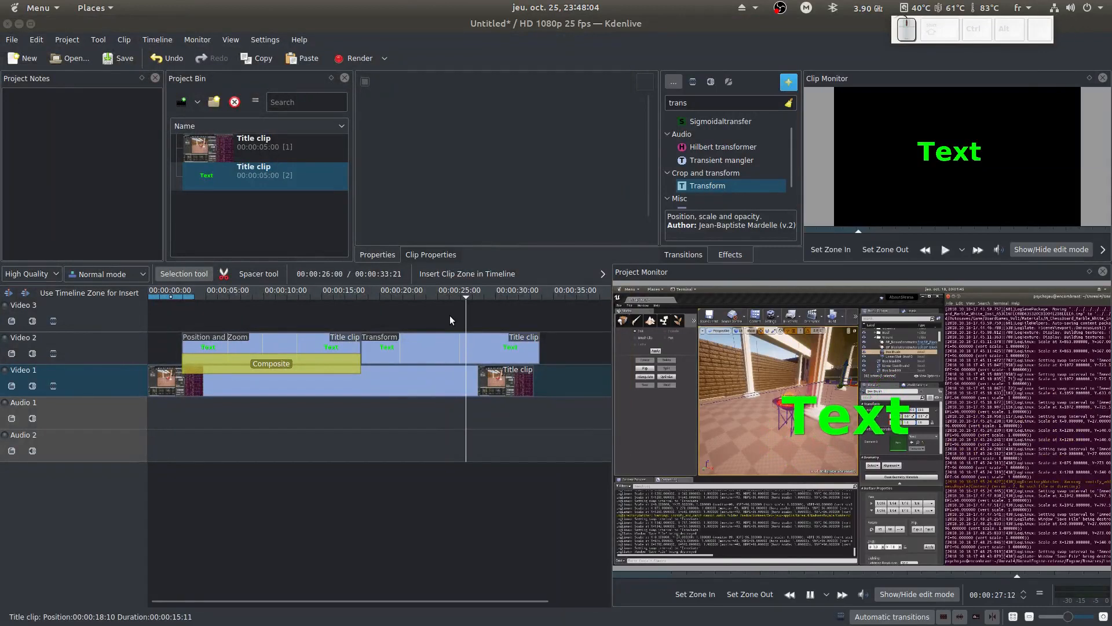
click(387, 347)
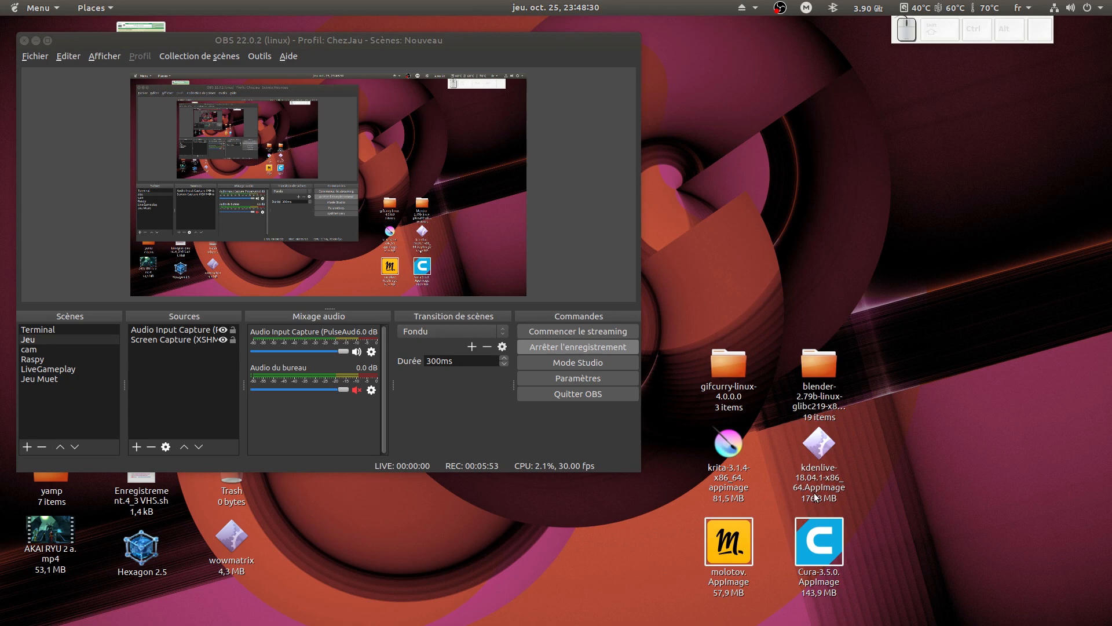
mouse_move(917, 489)
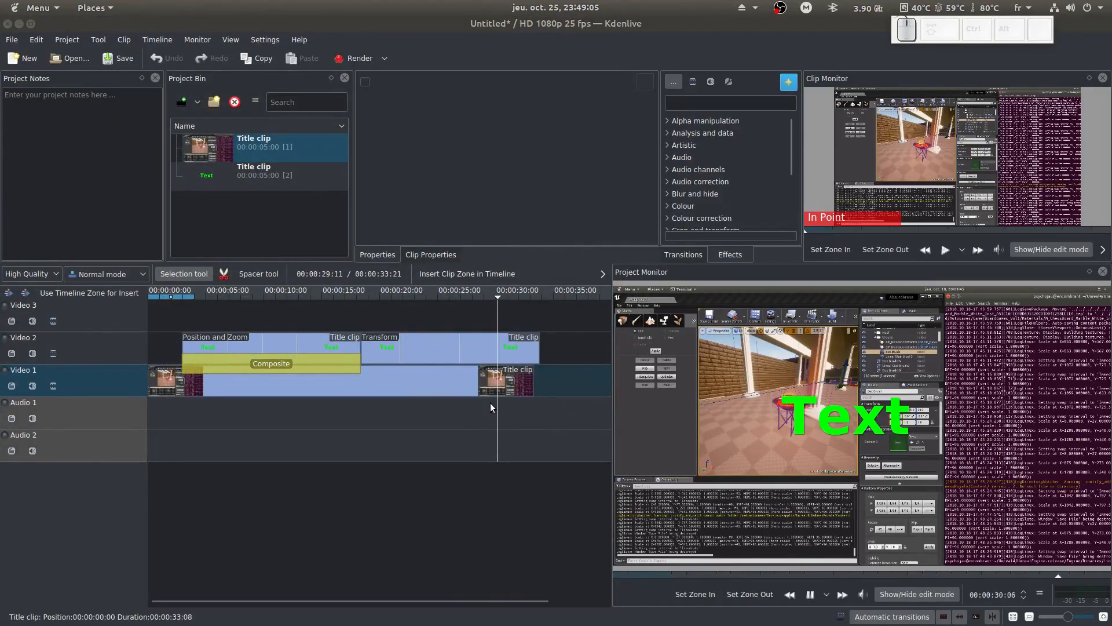
Select the second title clip to show its Transform effect and keyframes in Properties
click(425, 348)
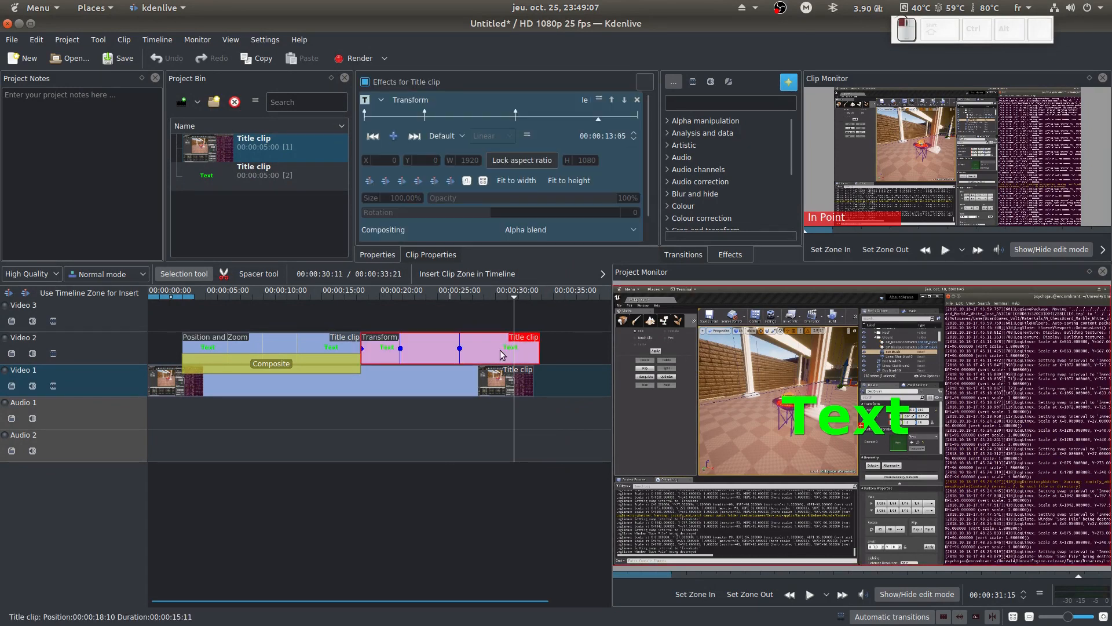